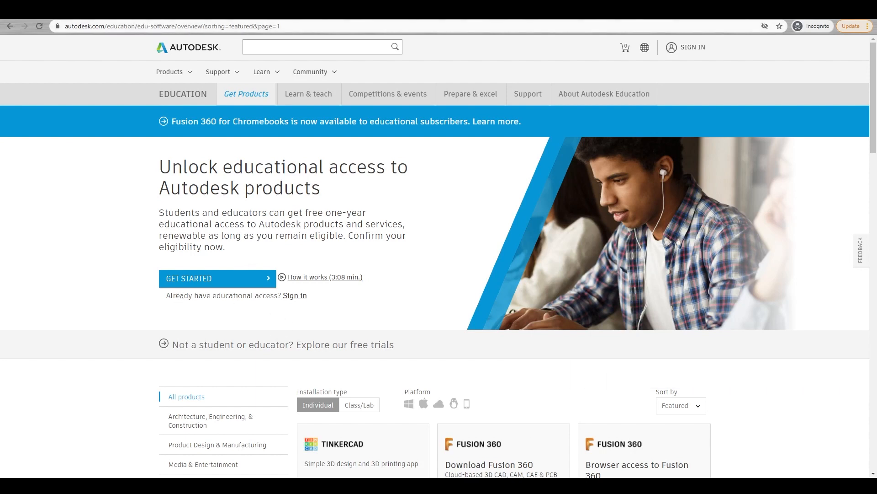
mouse_move(294, 298)
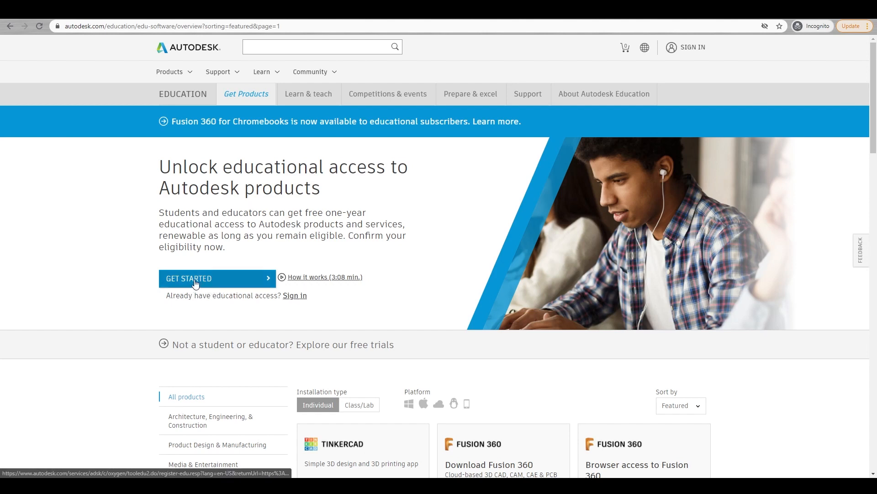
mouse_move(317, 279)
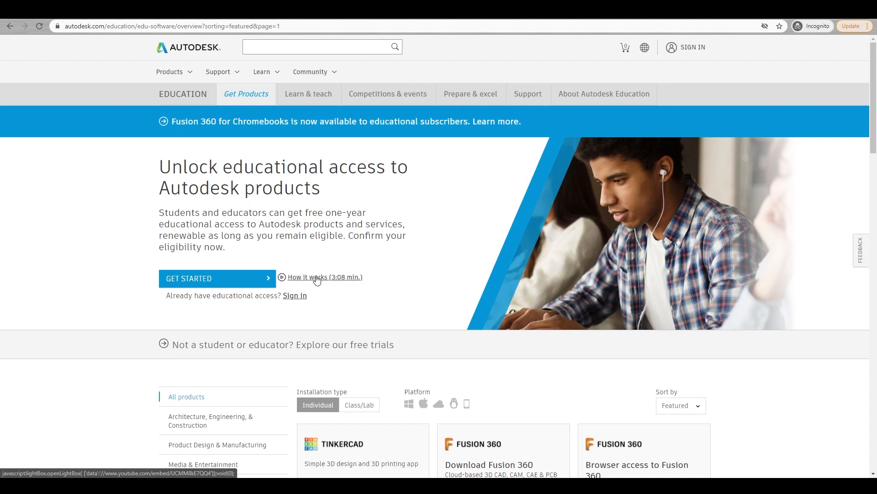
mouse_move(357, 305)
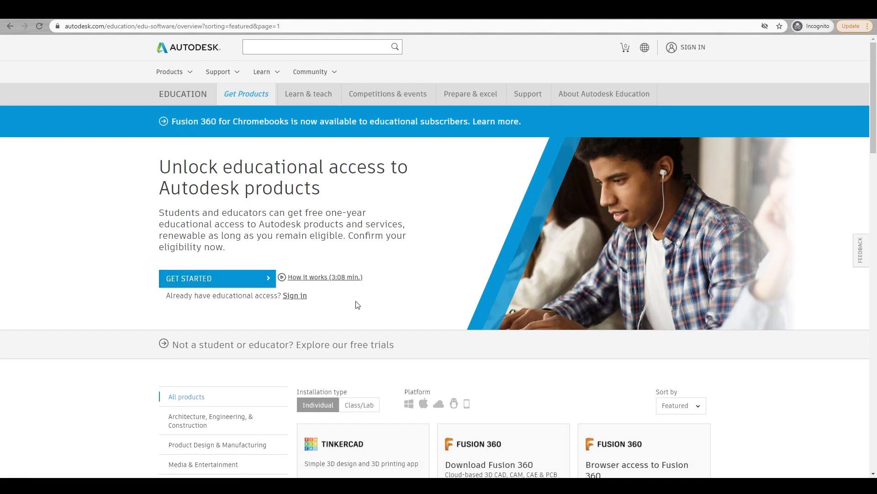
Start getting Revit from its card on the Get Products page.
scroll(down, 3)
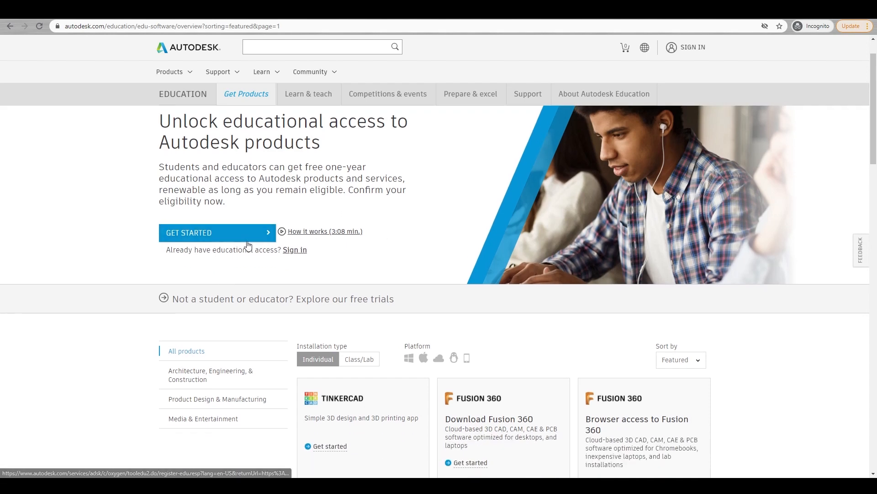
scroll(down, 3)
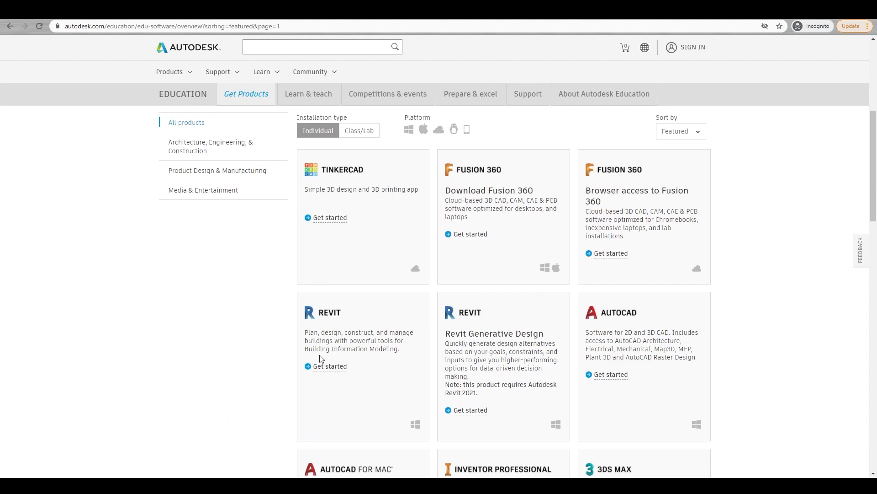
mouse_move(345, 260)
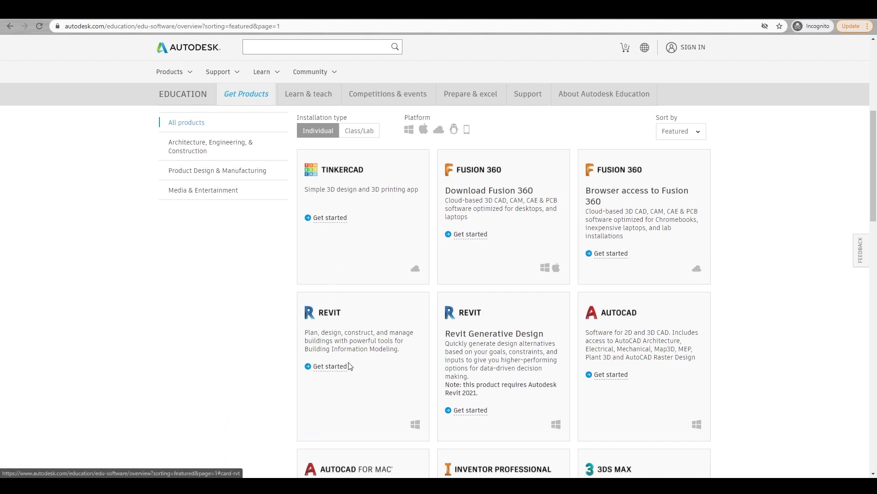
click(330, 365)
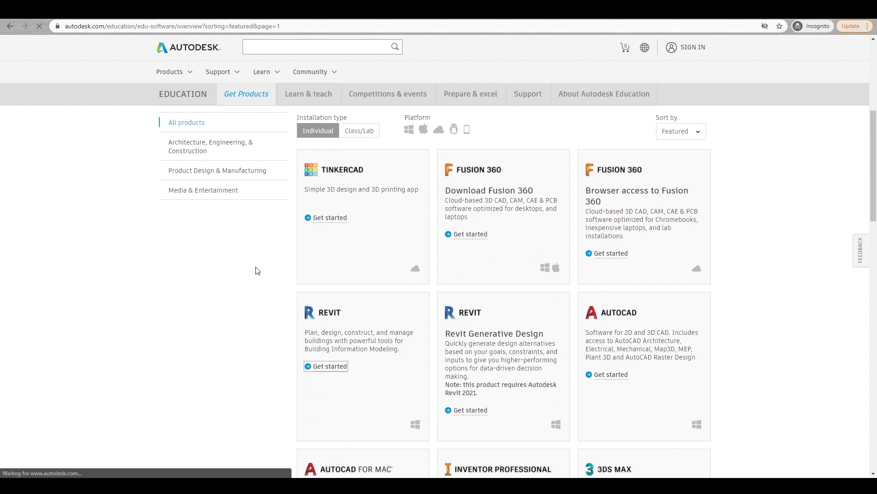
Begin Autodesk Account sign-in by entering the email address.
click(691, 47)
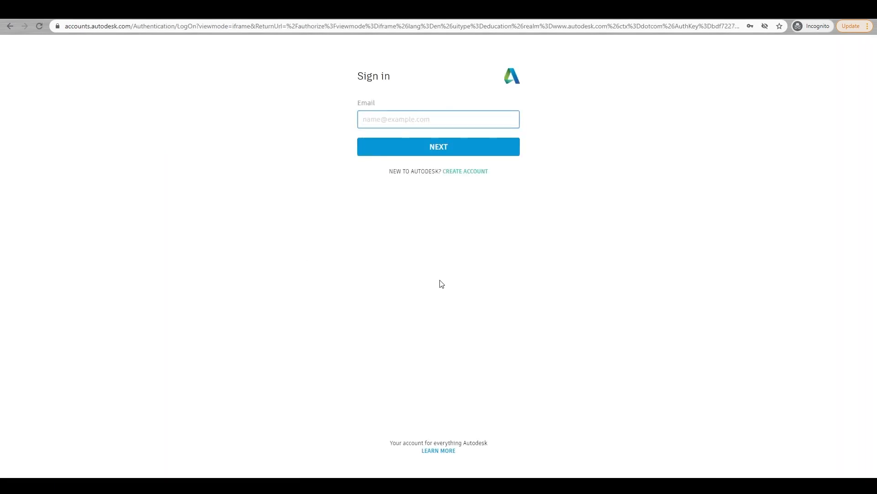
click(438, 119)
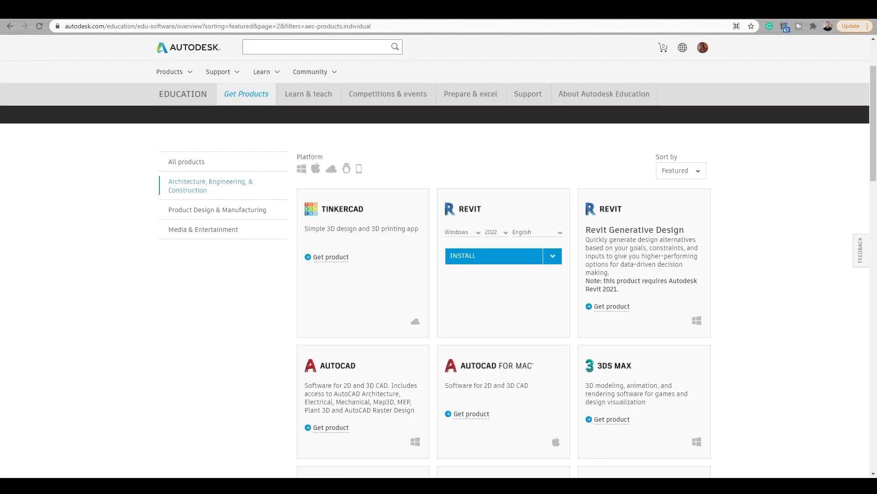
Install Revit 2022 for Windows in English from the Education products page.
click(492, 255)
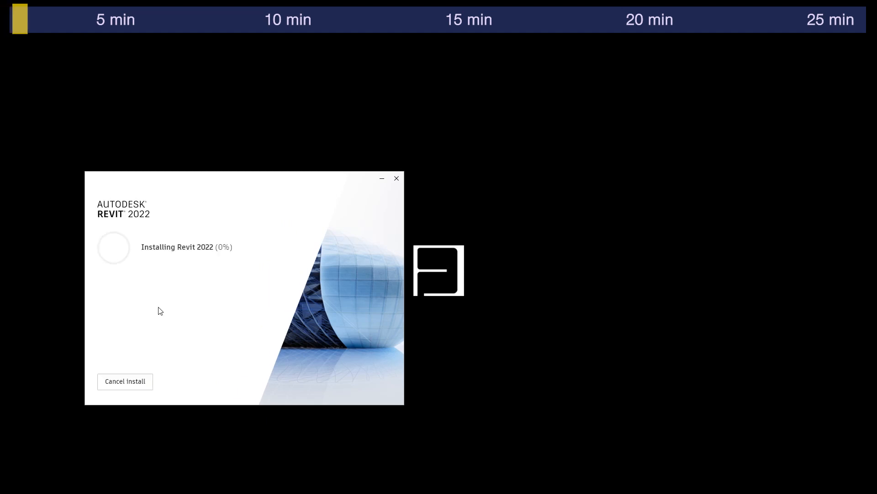
mouse_move(193, 262)
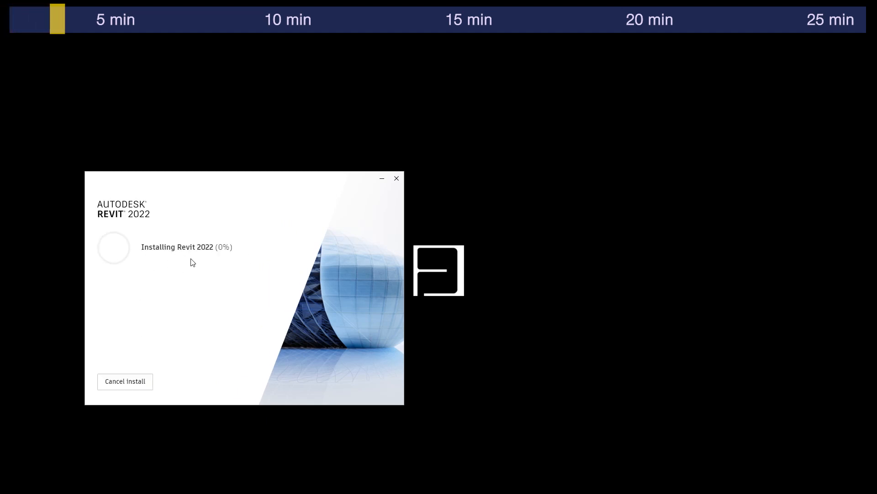